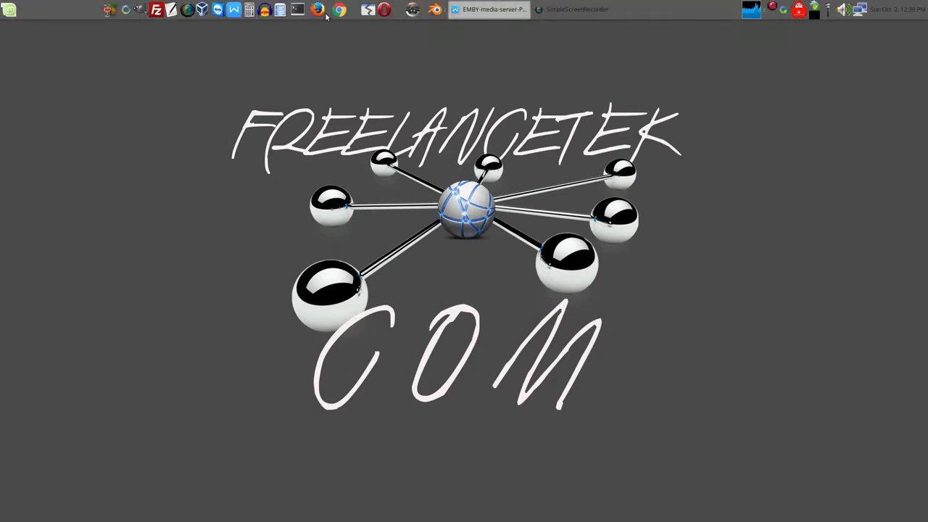
# Launch the browser and load the Emby web home page with My Media and Latest Media.
pyautogui.click(340, 9)
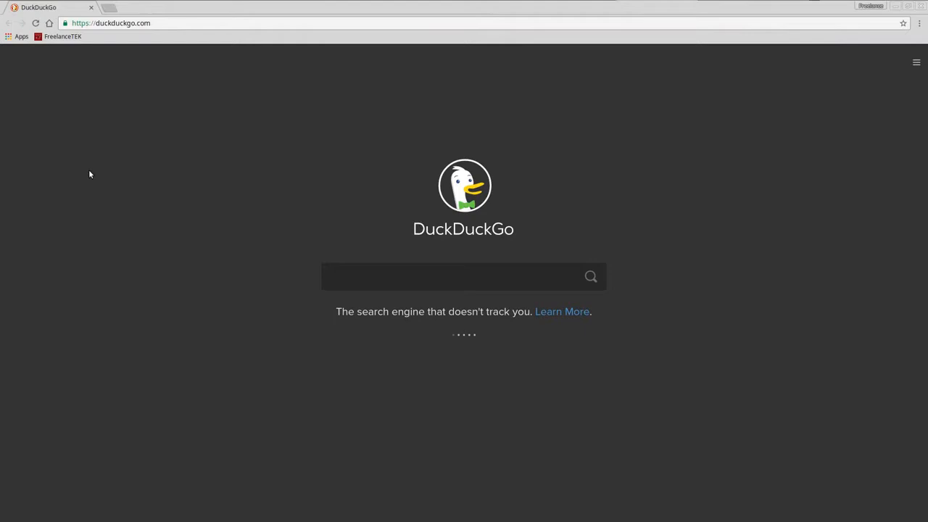
pyautogui.click(109, 23)
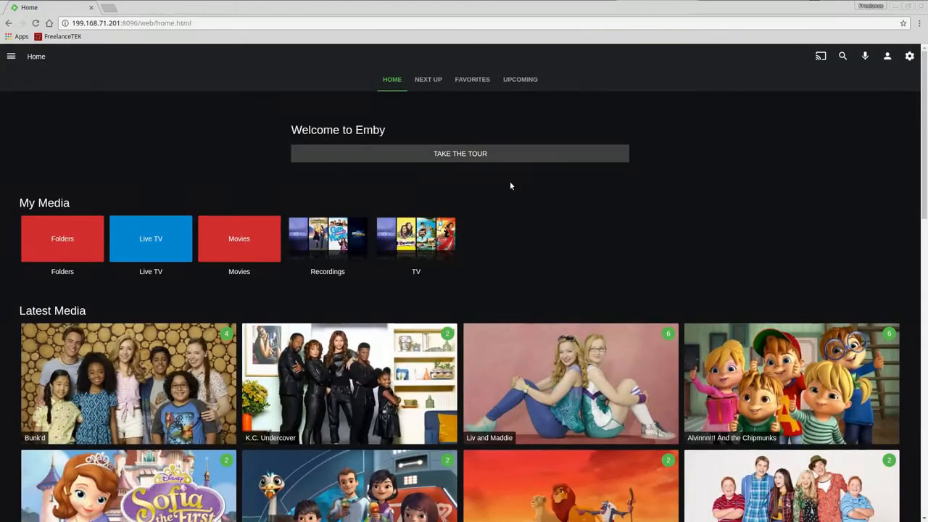
pyautogui.moveTo(496, 334)
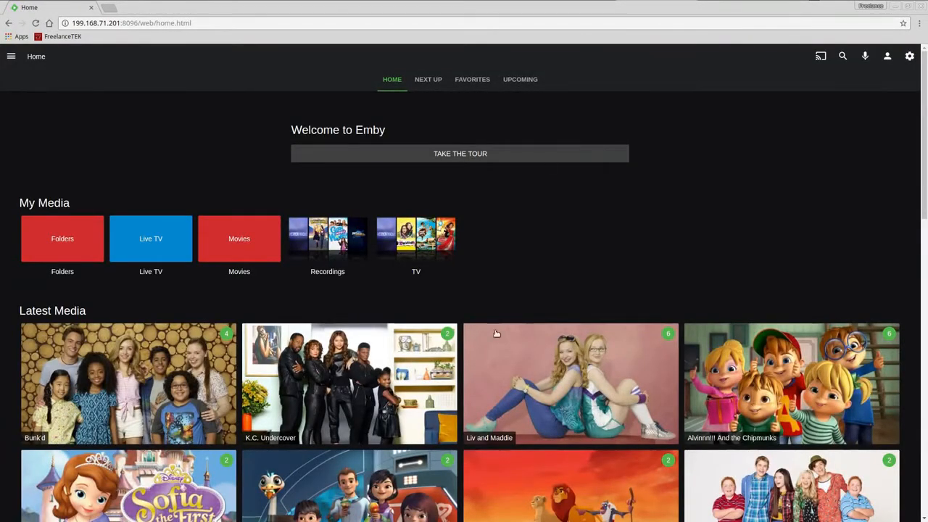
# Go into Live TV, review the Schedule, then show the Recordings list.
pyautogui.click(151, 238)
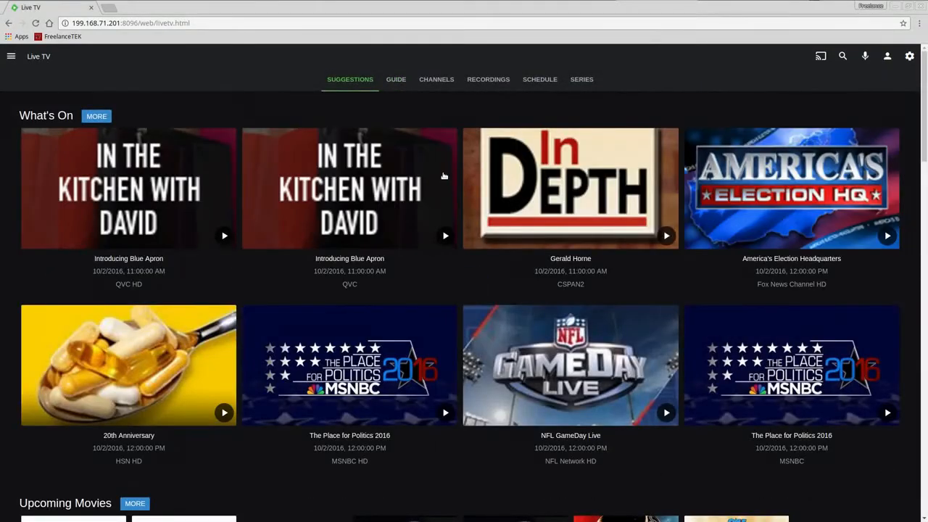
pyautogui.click(539, 78)
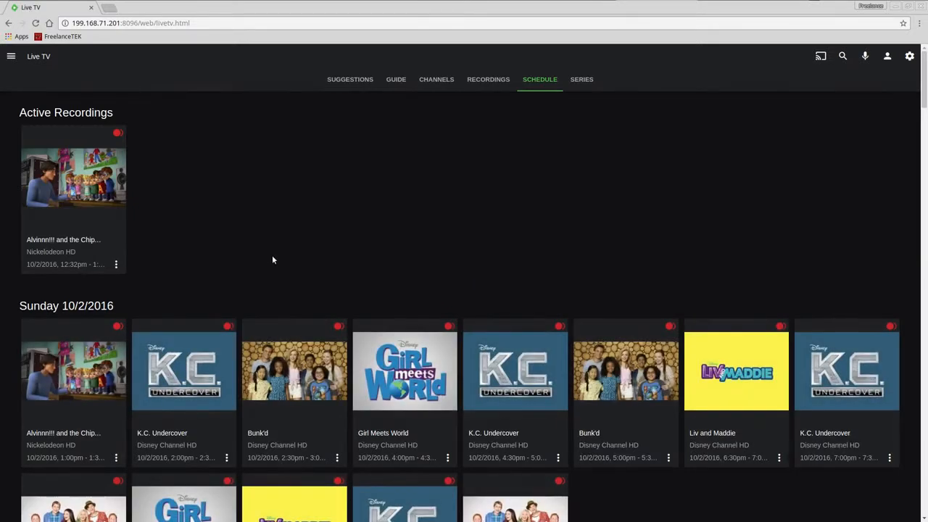
pyautogui.moveTo(256, 248)
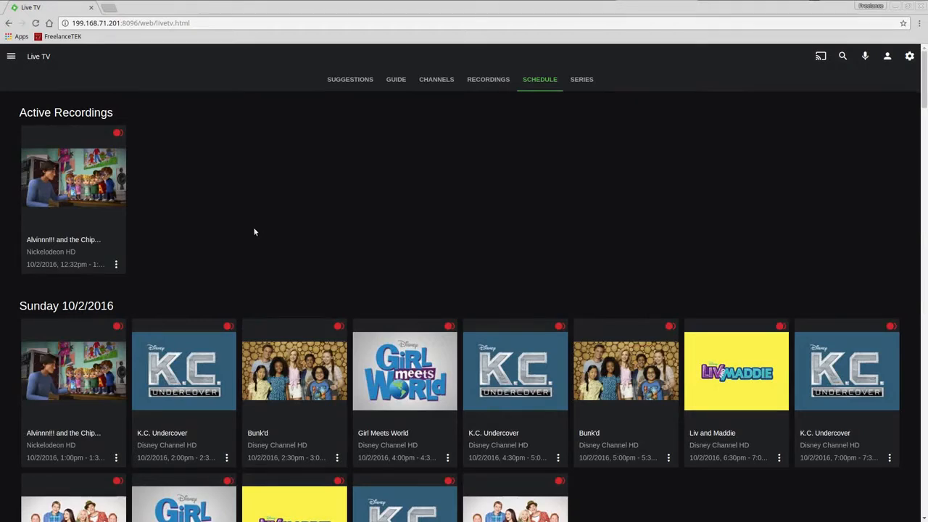
pyautogui.moveTo(351, 102)
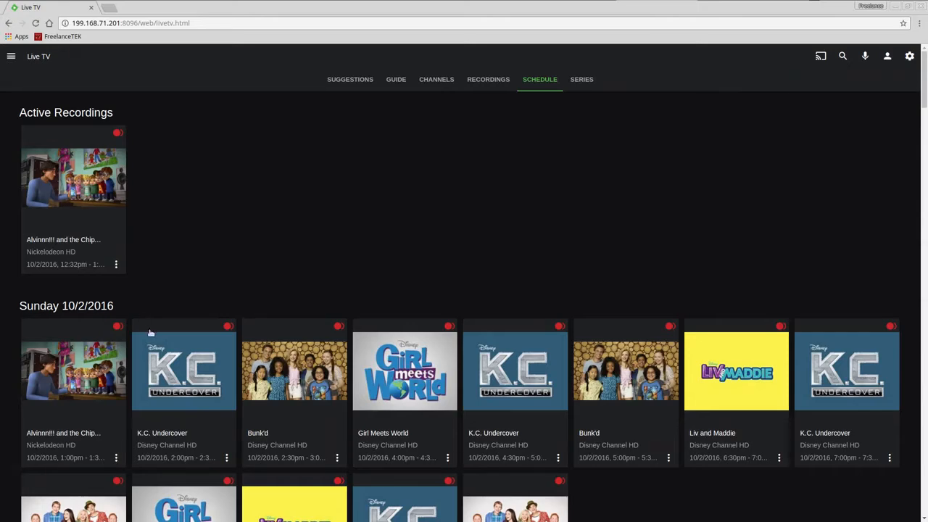
pyautogui.click(487, 79)
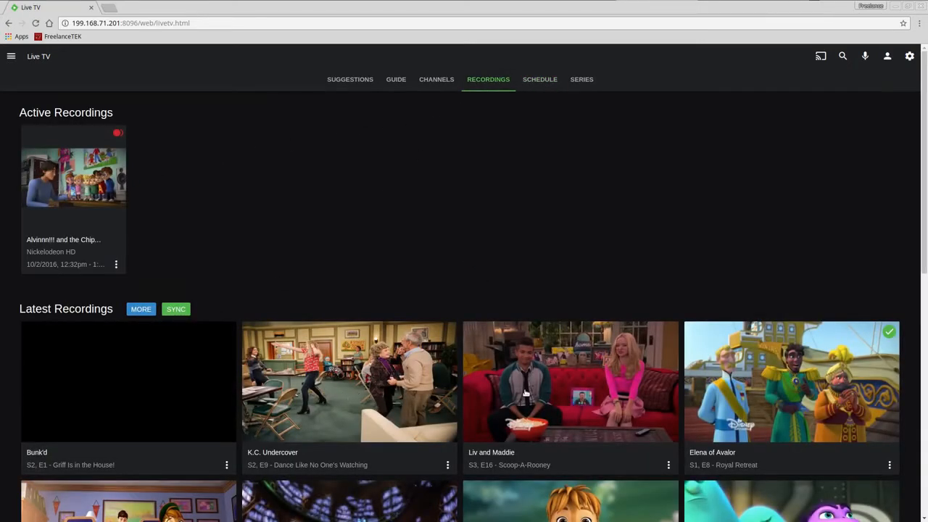
# View the Scoop-A-Rooney episode details down to its Media Info and file path.
pyautogui.click(572, 380)
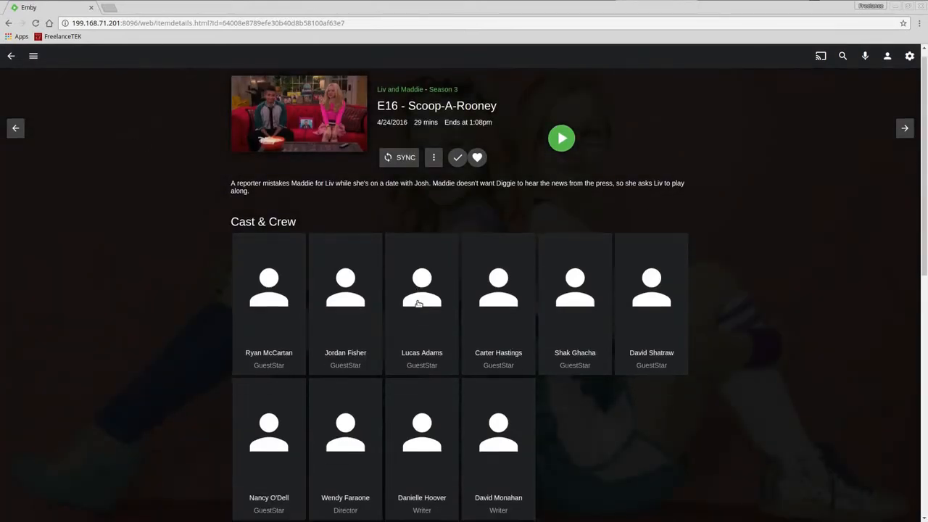
pyautogui.scroll(-3)
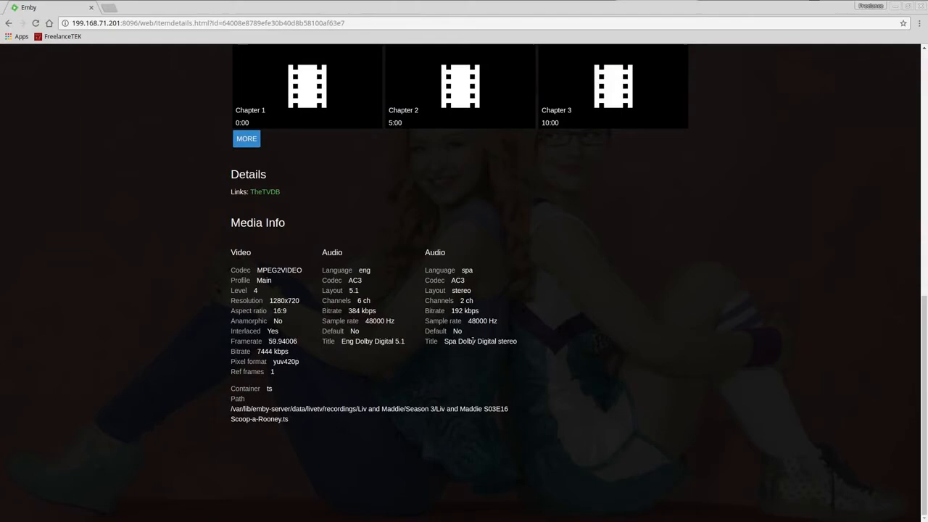
pyautogui.moveTo(293, 427)
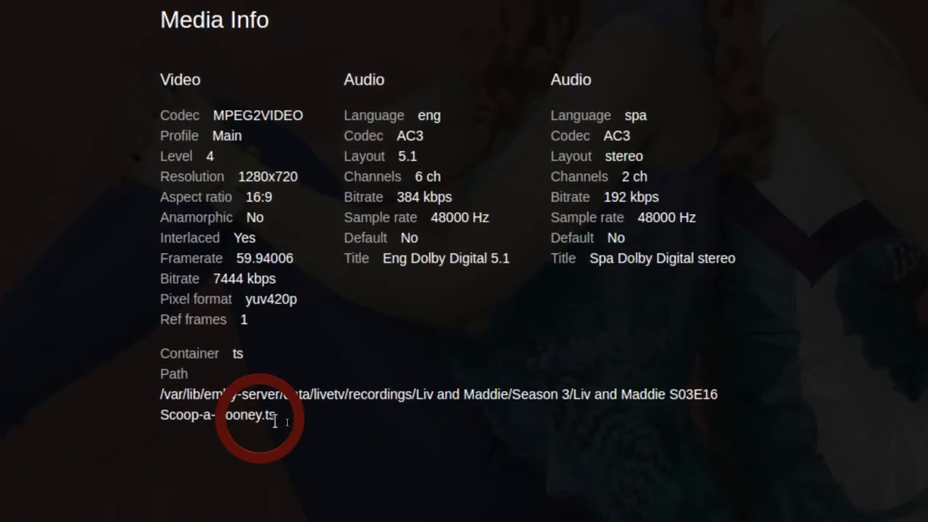
pyautogui.moveTo(284, 422)
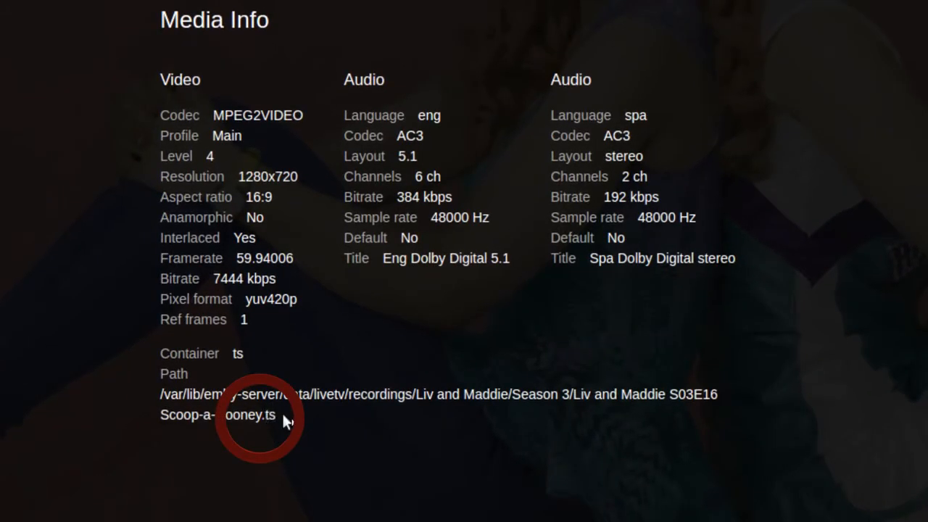
pyautogui.moveTo(290, 435)
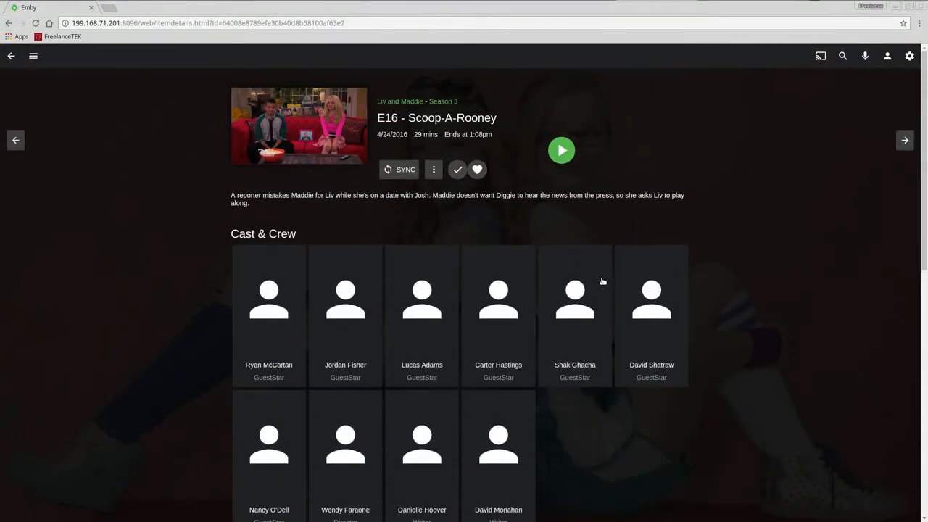
pyautogui.moveTo(609, 278)
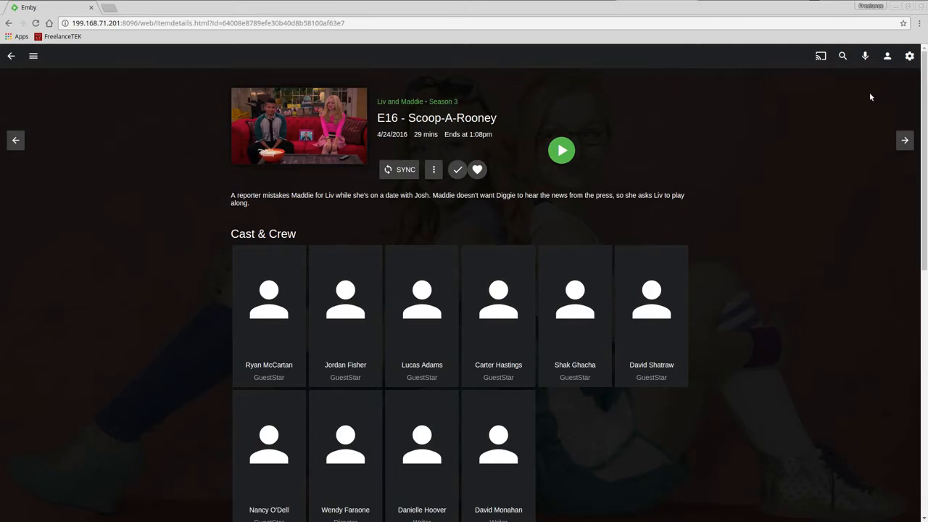
pyautogui.moveTo(902, 69)
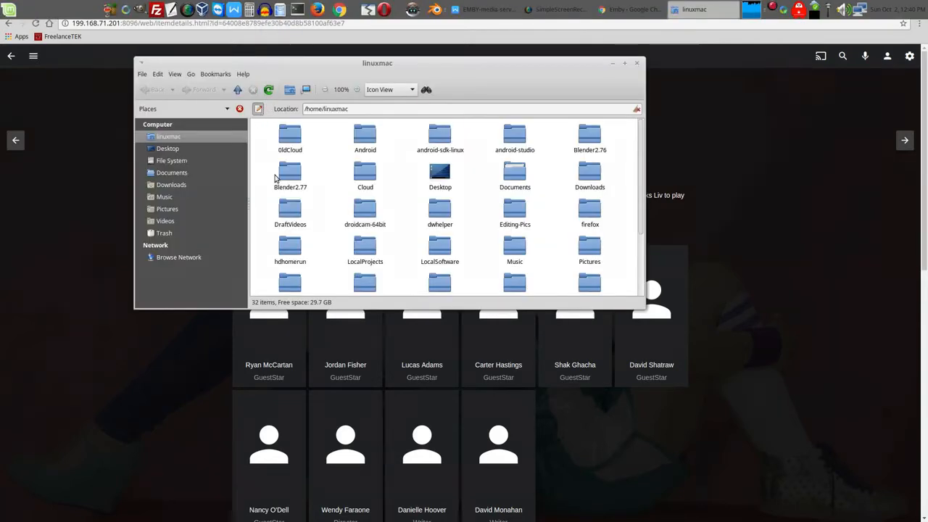
pyautogui.moveTo(186, 185)
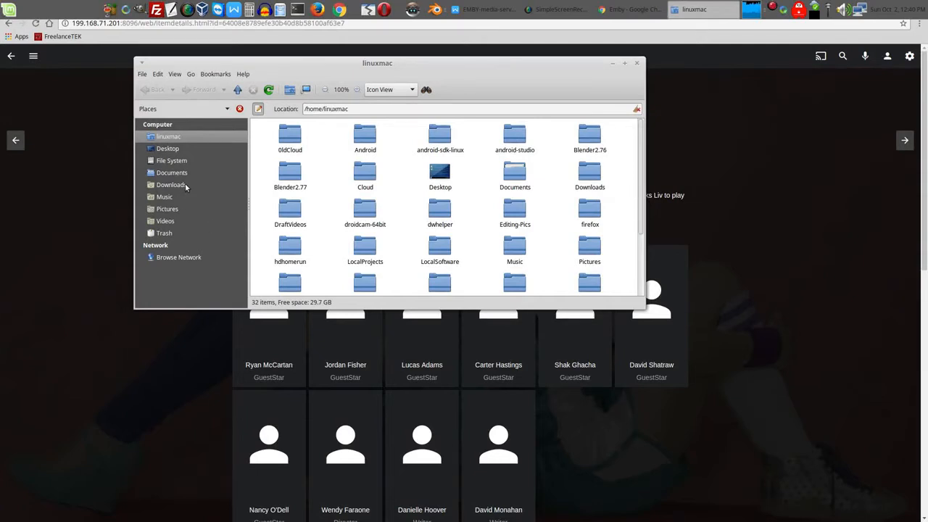
pyautogui.moveTo(171, 172)
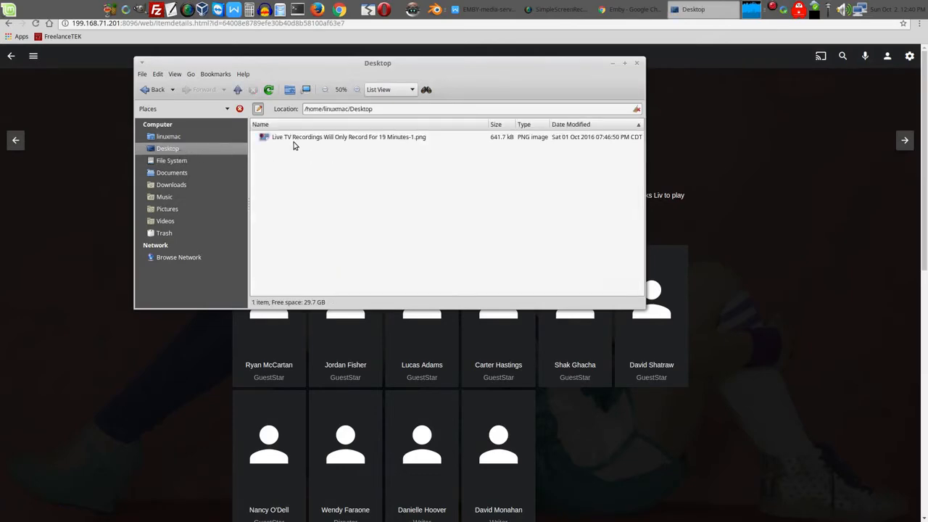
# View the Prom-A-Rooney 19-minute recording screenshot, then close the Desktop folder.
pyautogui.doubleClick(348, 137)
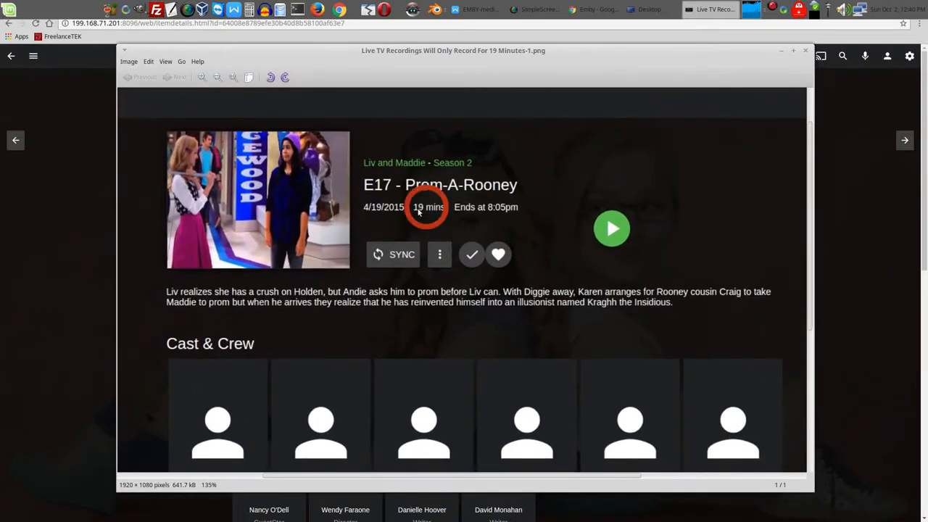
pyautogui.moveTo(484, 235)
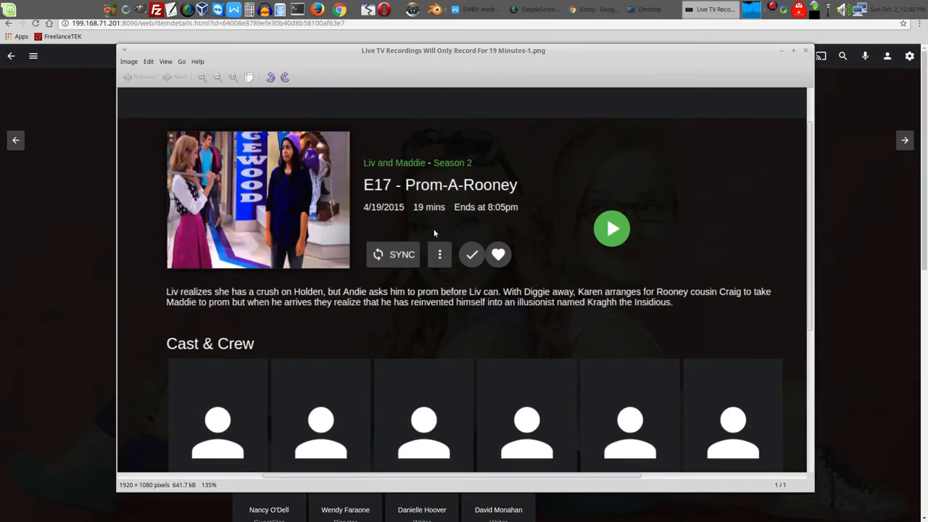
pyautogui.moveTo(428, 215)
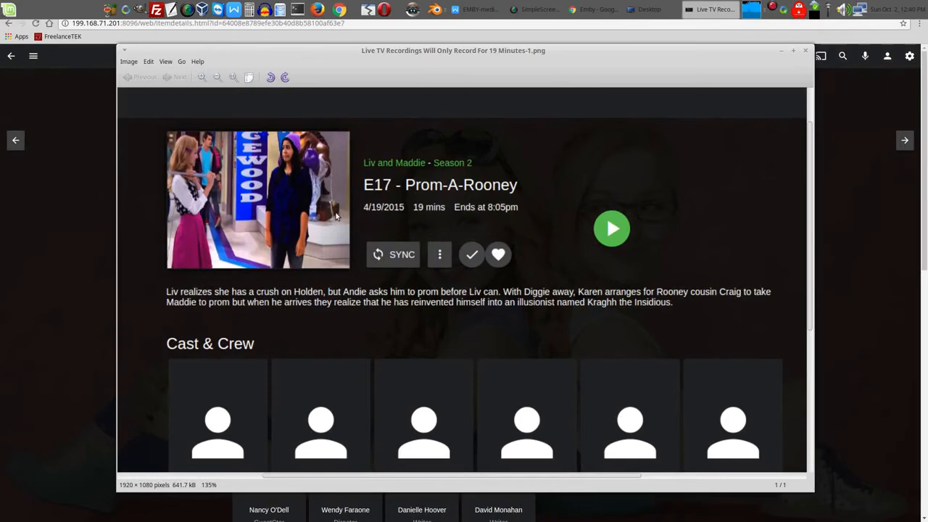
pyautogui.moveTo(415, 216)
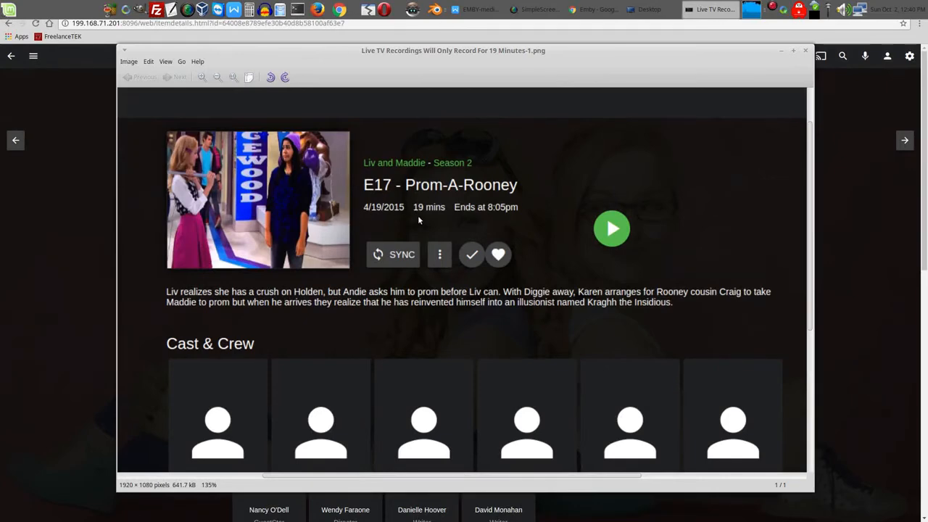
pyautogui.moveTo(783, 75)
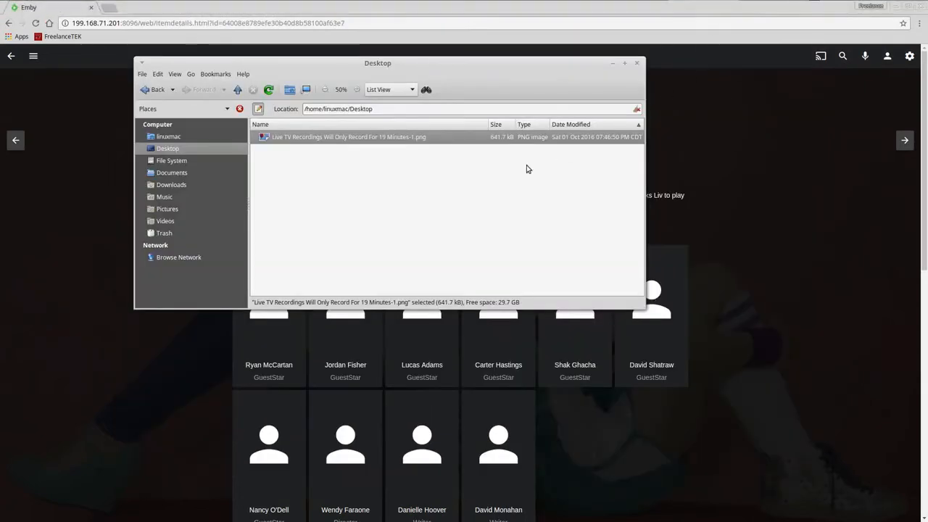
pyautogui.moveTo(595, 127)
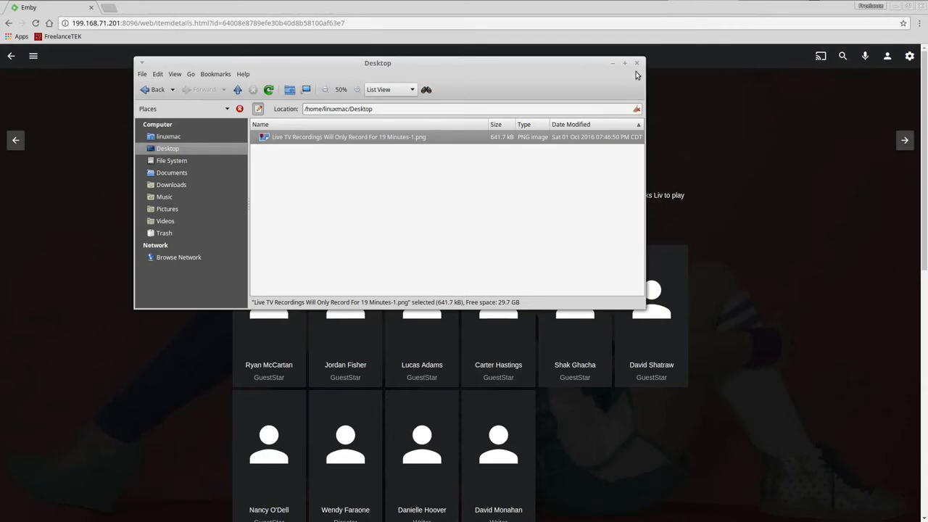
pyautogui.click(637, 64)
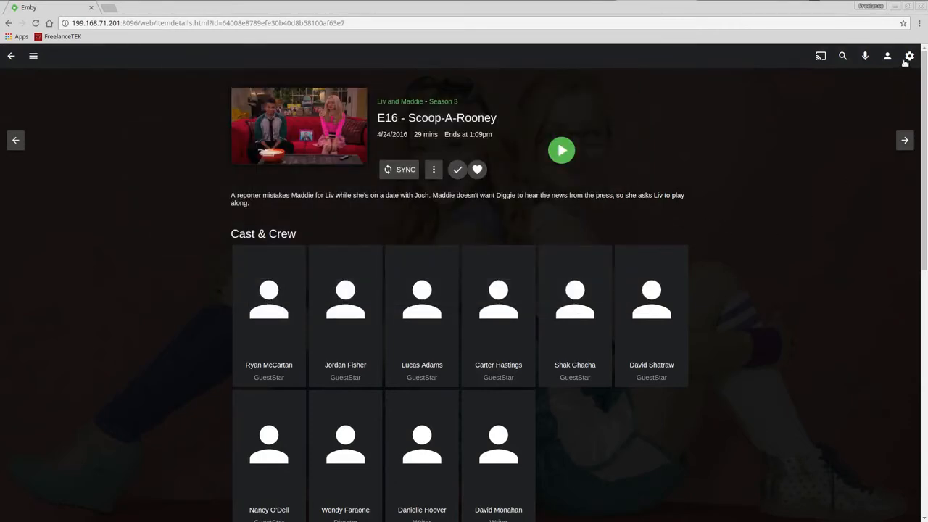
# In Dashboard Live TV settings, leave 'Automatically convert recordings' unchecked.
pyautogui.click(910, 55)
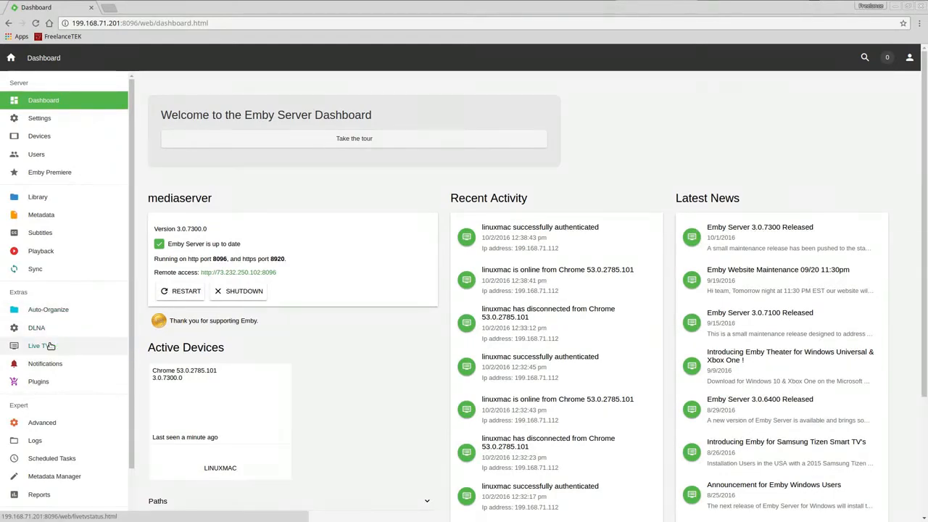
pyautogui.click(38, 345)
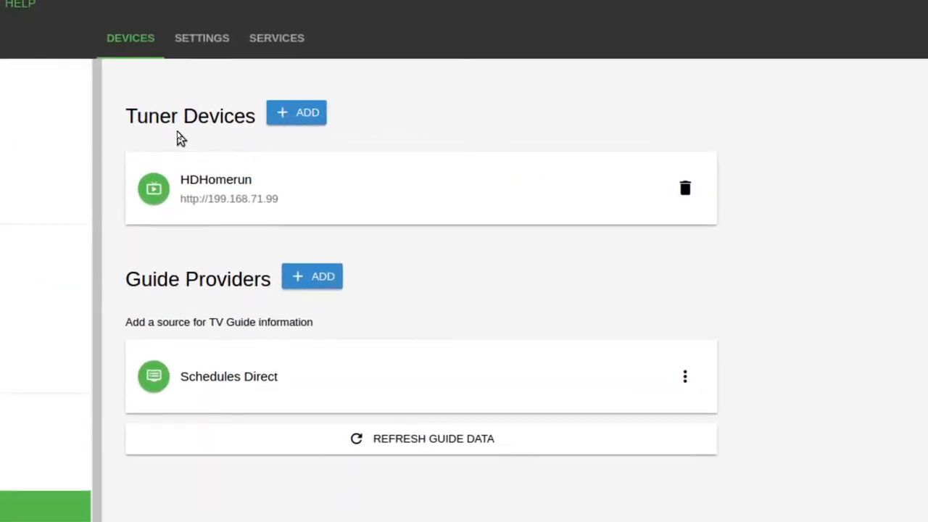
pyautogui.click(202, 38)
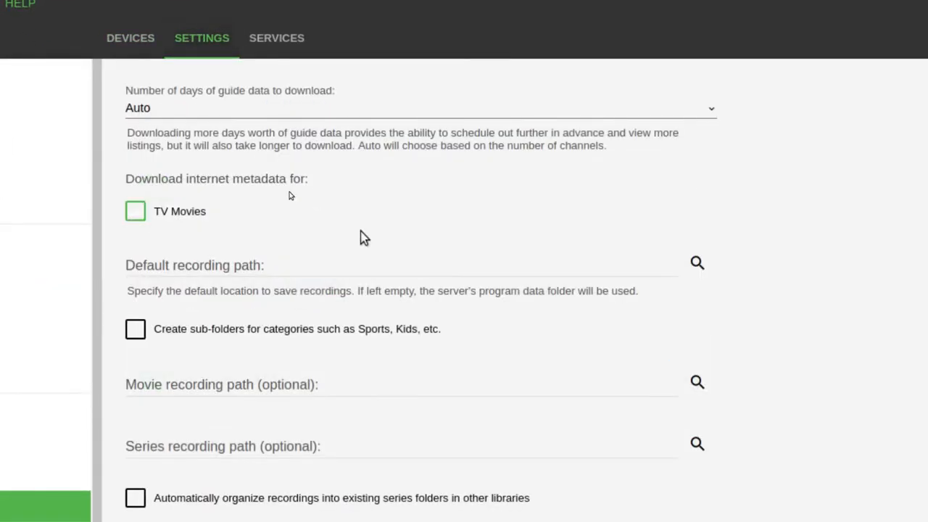
pyautogui.click(136, 212)
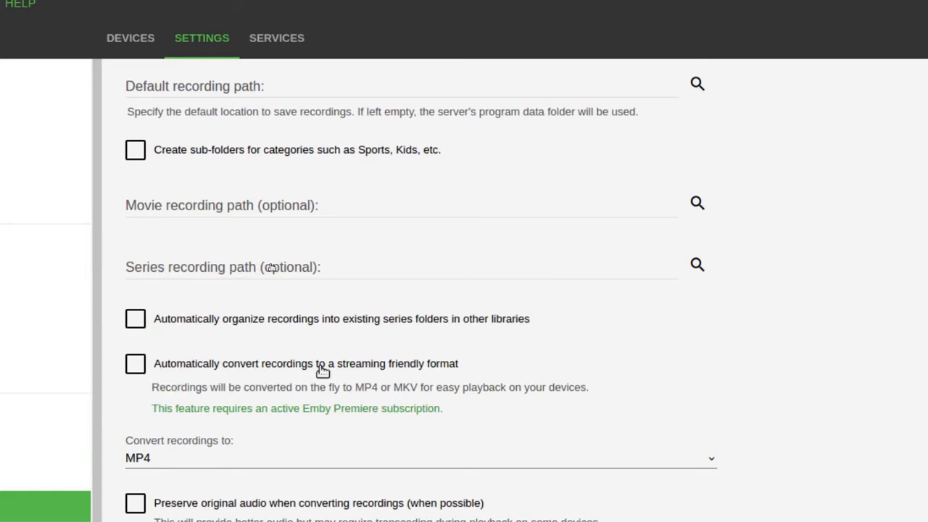
pyautogui.moveTo(586, 429)
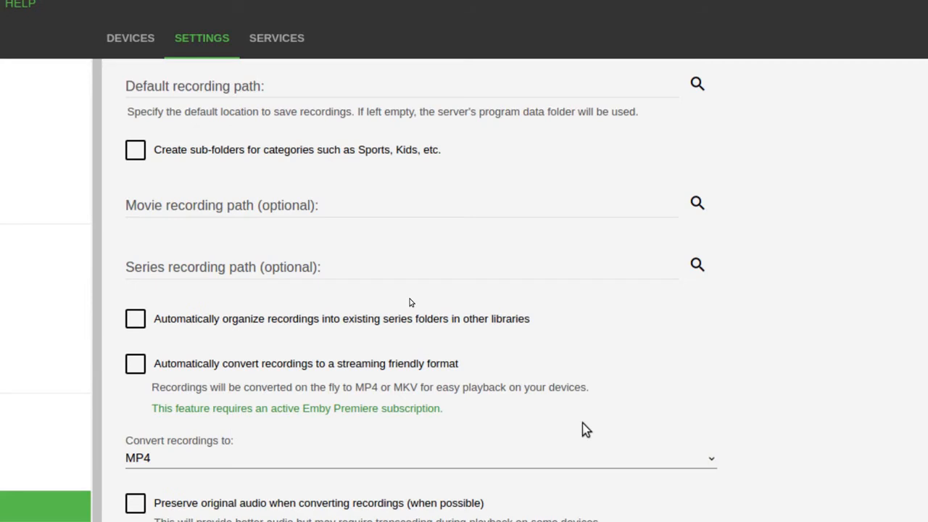
pyautogui.moveTo(786, 238)
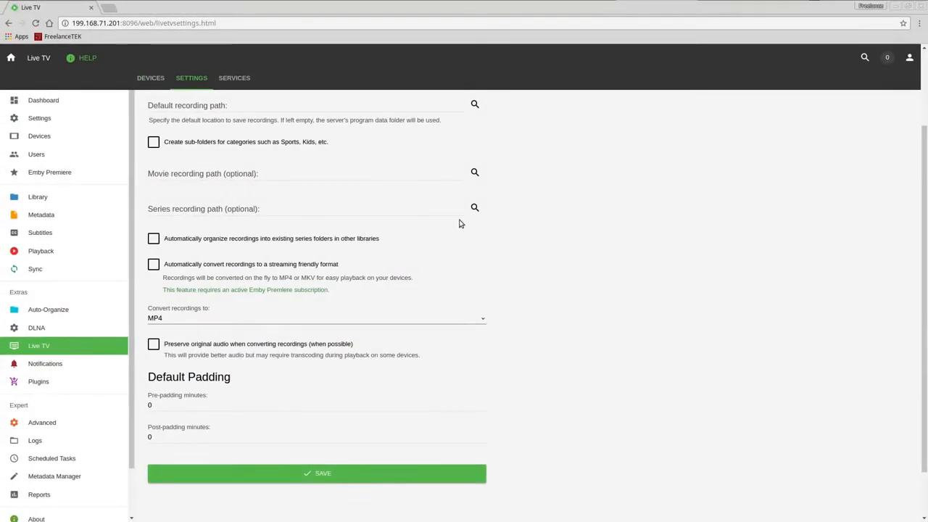
pyautogui.moveTo(606, 136)
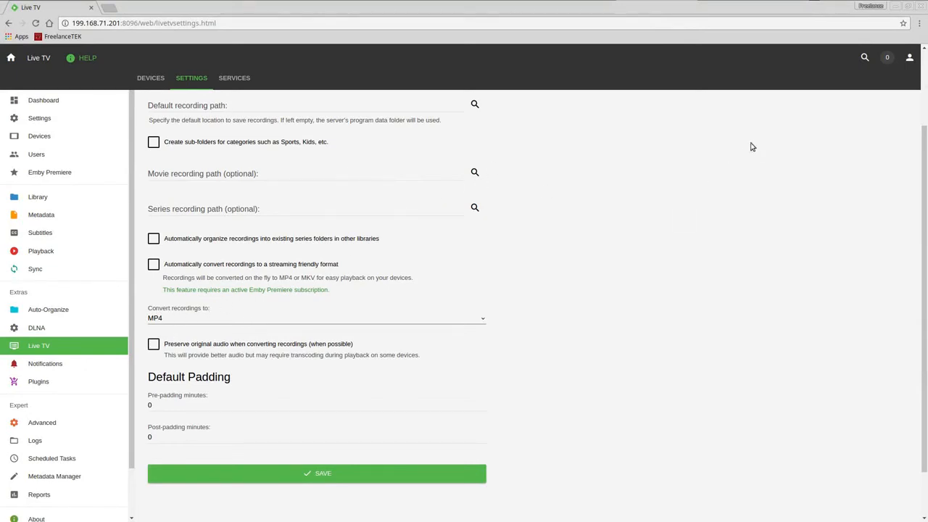
# Return to the Emby home screen via the Emby logo.
pyautogui.click(11, 58)
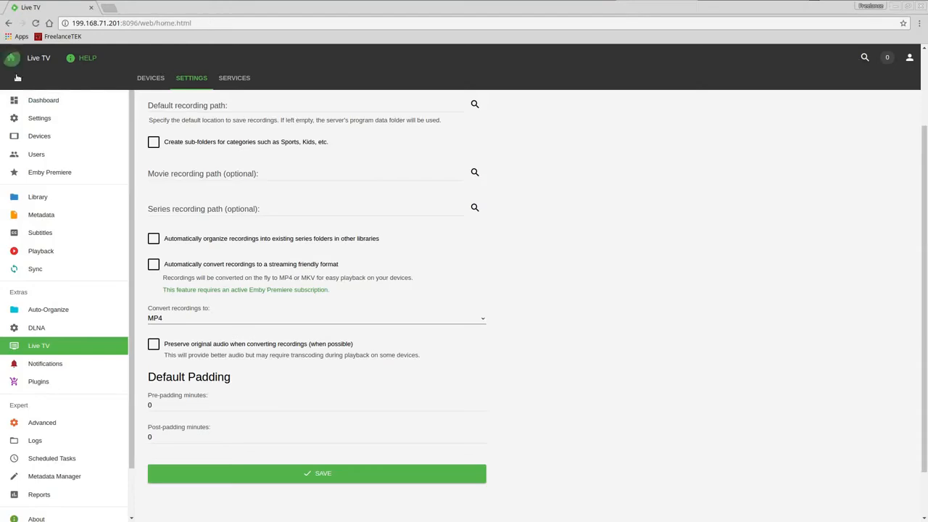
pyautogui.click(38, 58)
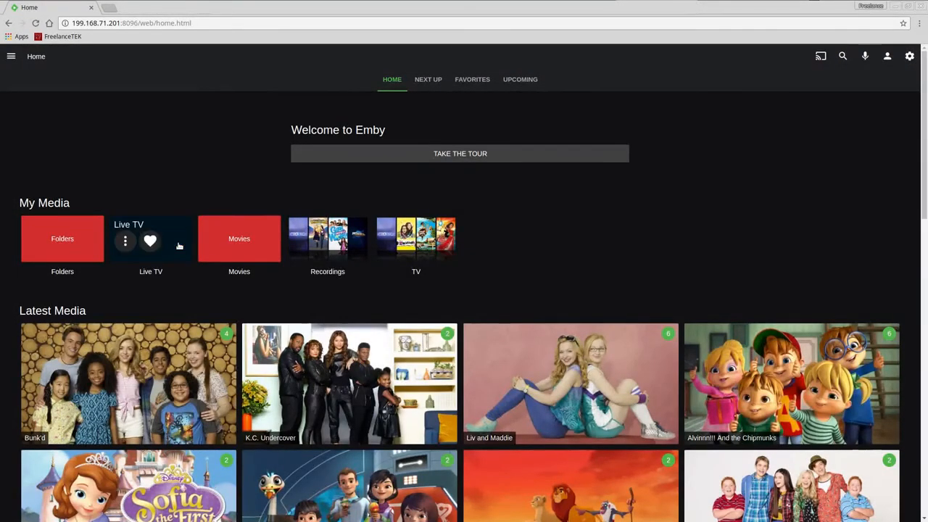
# Revisit the Live TV Recordings list, then start a new blank browser tab.
pyautogui.click(151, 237)
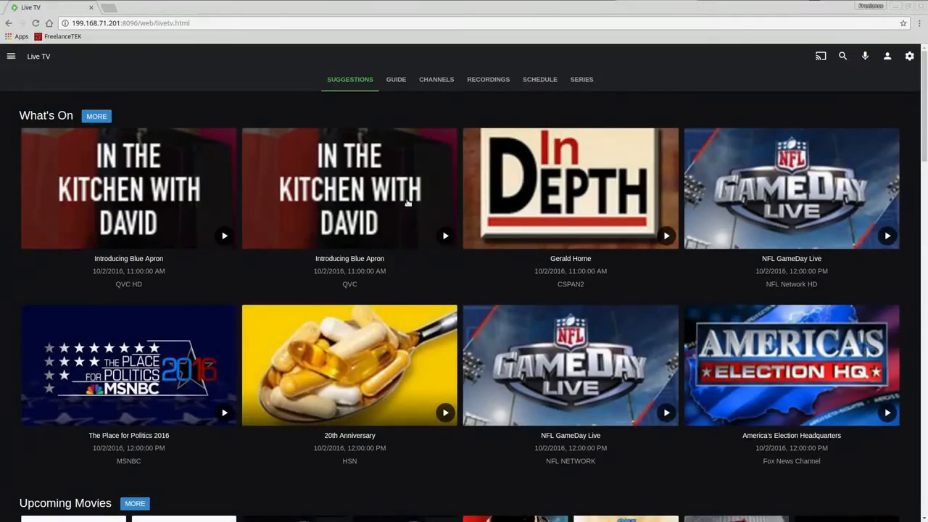
pyautogui.click(488, 79)
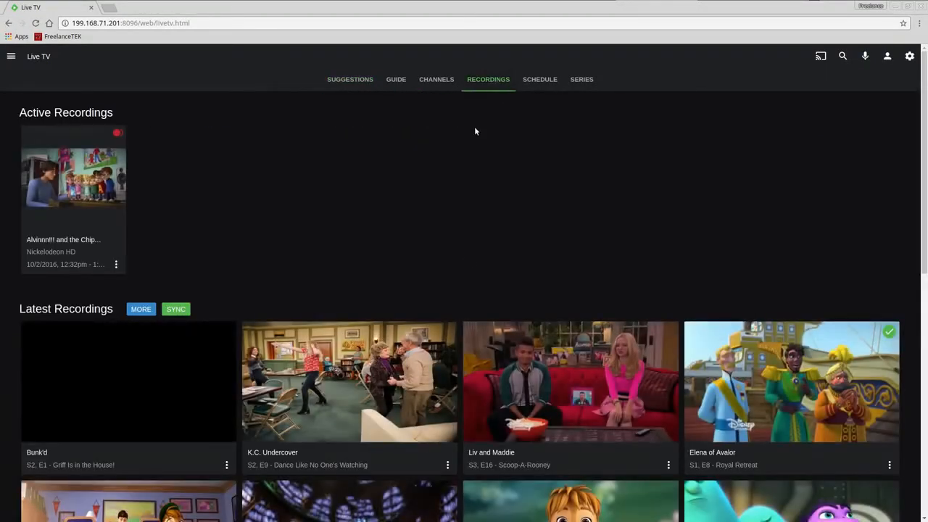
pyautogui.scroll(-3)
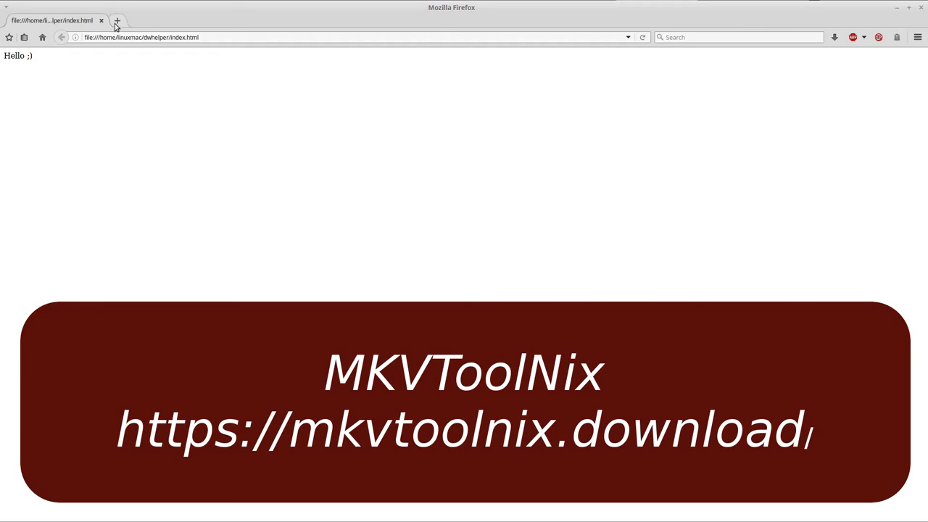
pyautogui.click(116, 21)
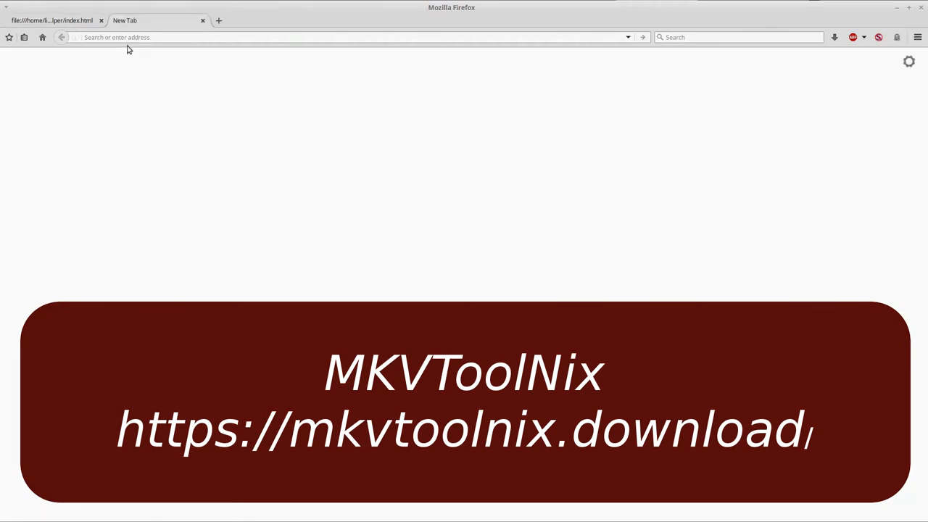